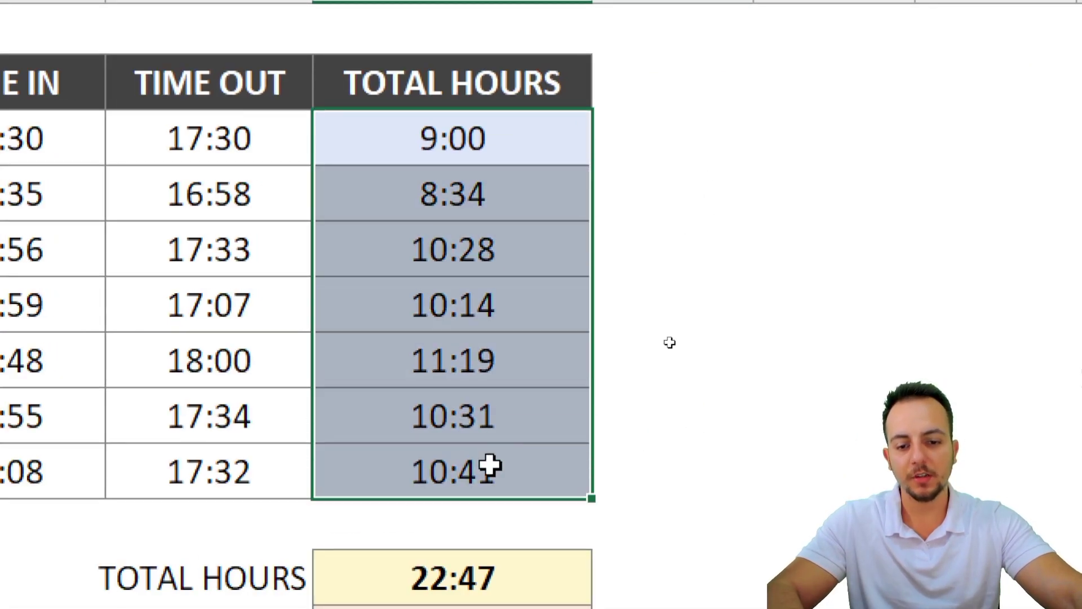
Step: Build the first day's total-hours formula =(D3-C3)+(F3-E3) in G3 summing both shifts
{"action": "scroll", "scroll_direction": "down", "scroll_amount": 3}
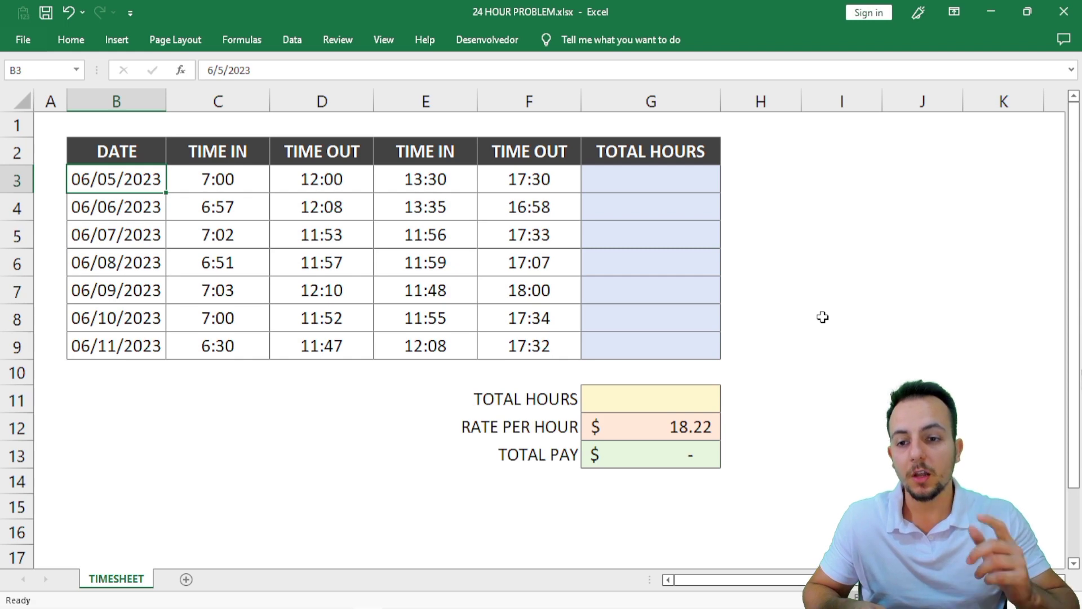
{"action": "mouse_move", "coordinate": [336, 394]}
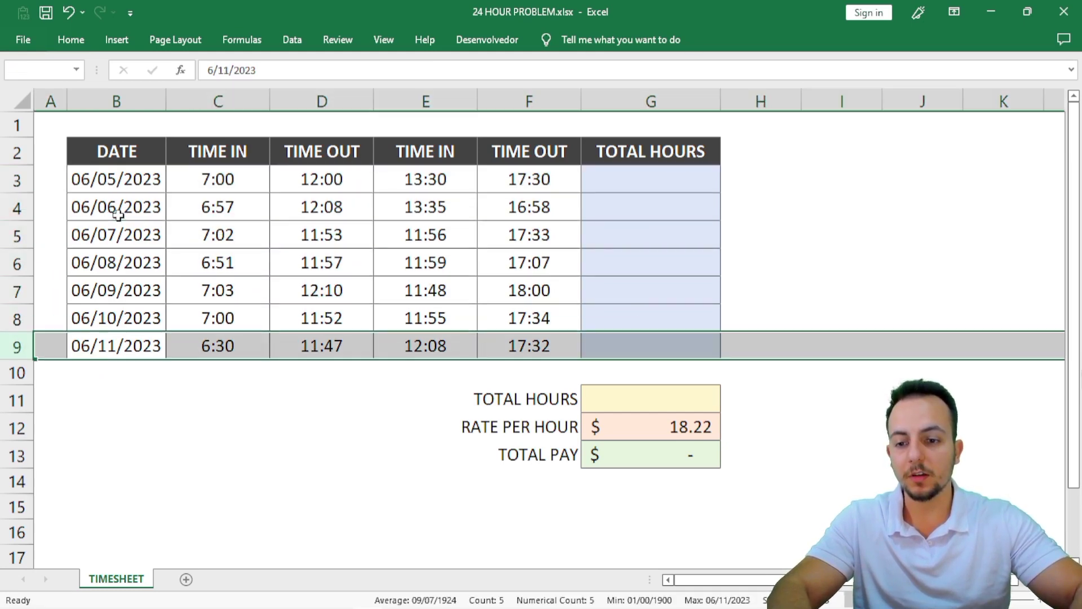
{"action": "left_click", "coordinate": [649, 179]}
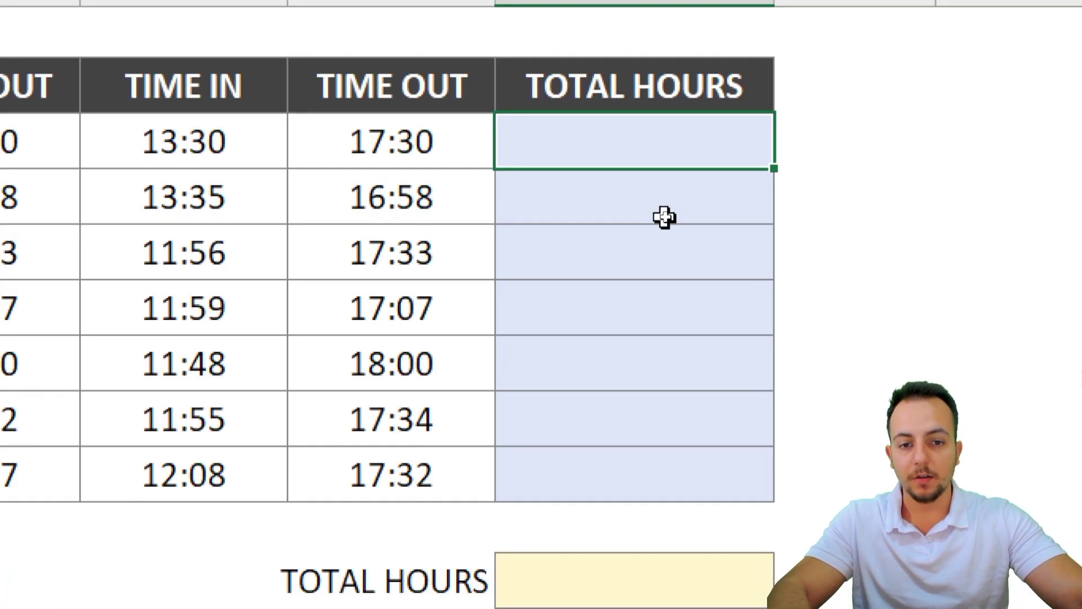
{"action": "type", "text": "="}
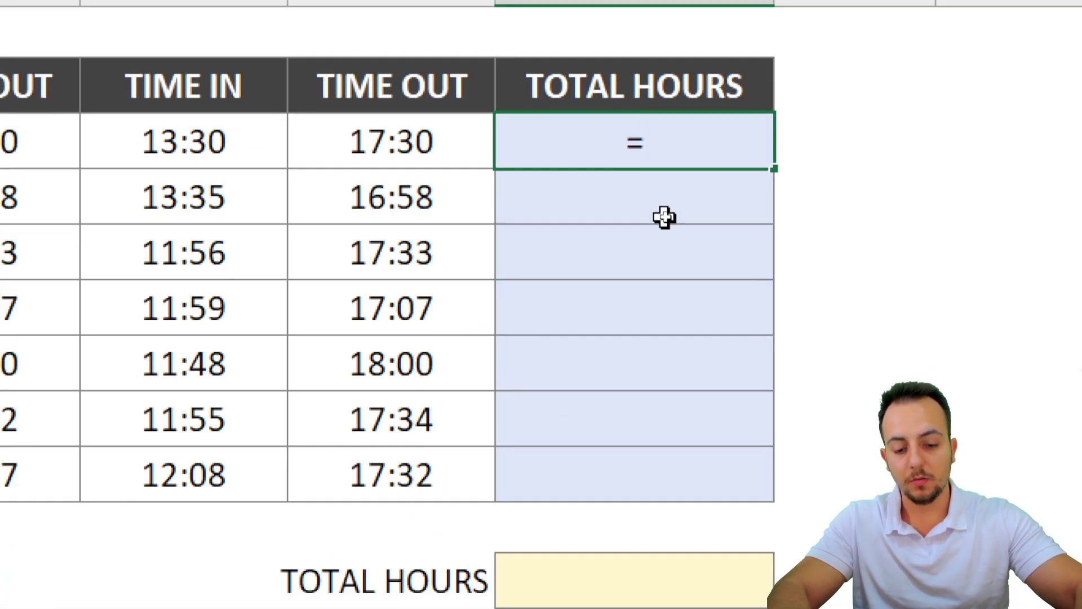
{"action": "type", "text": "("}
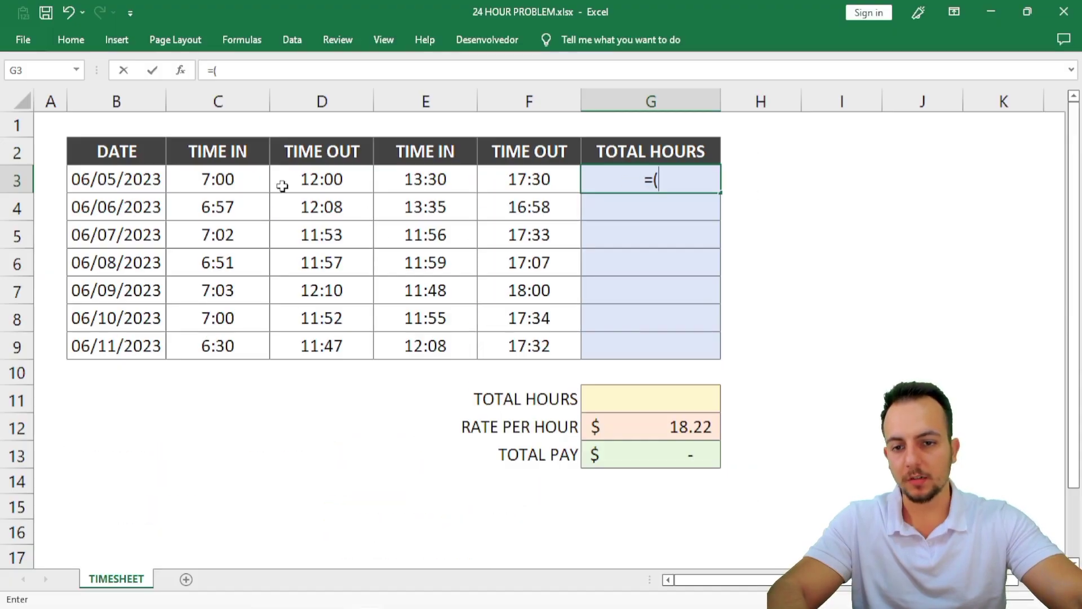
{"action": "left_click", "coordinate": [321, 179]}
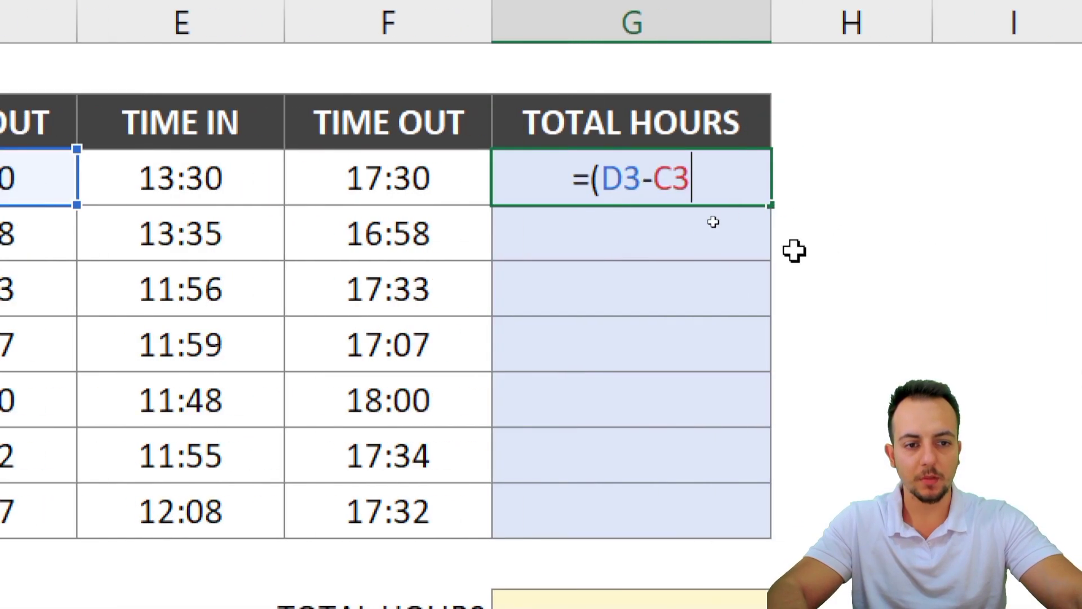
{"action": "type", "text": ")"}
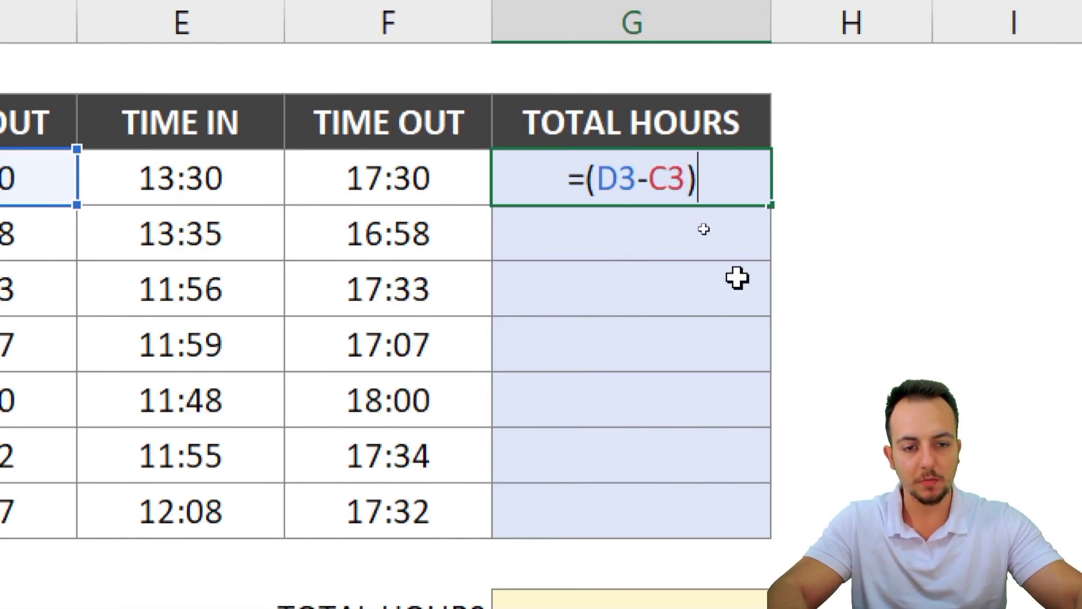
{"action": "type", "text": "+"}
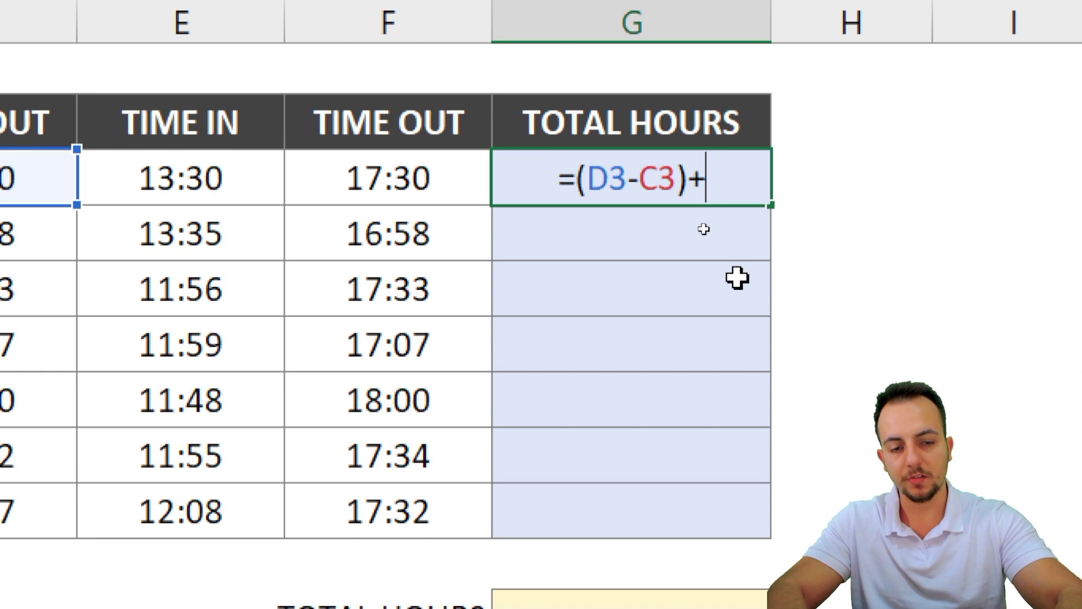
{"action": "type", "text": "("}
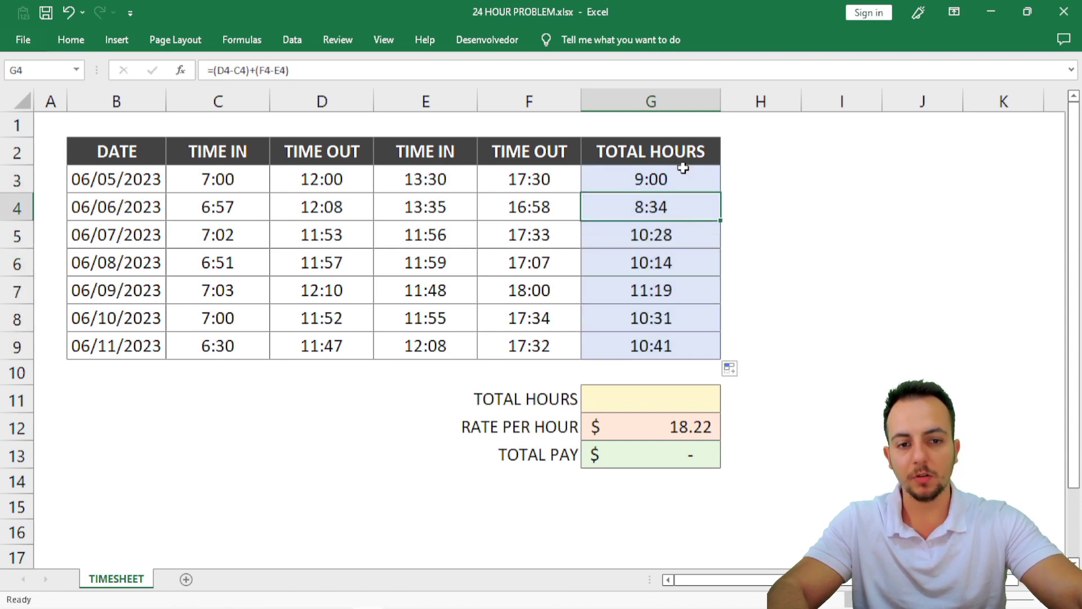
{"action": "mouse_move", "coordinate": [131, 179]}
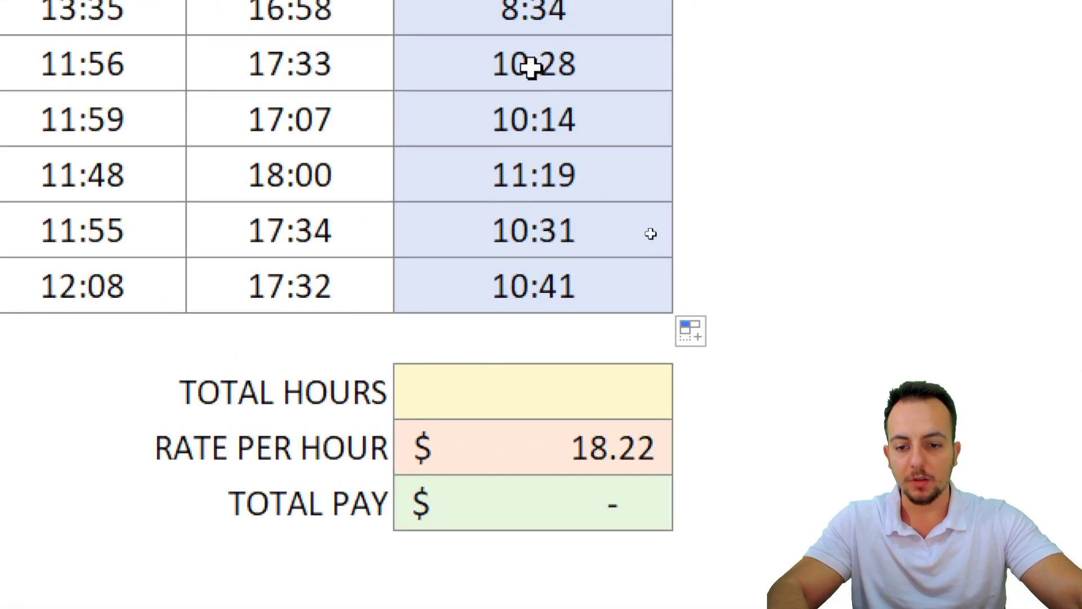
{"action": "scroll", "scroll_direction": "down", "scroll_amount": 3}
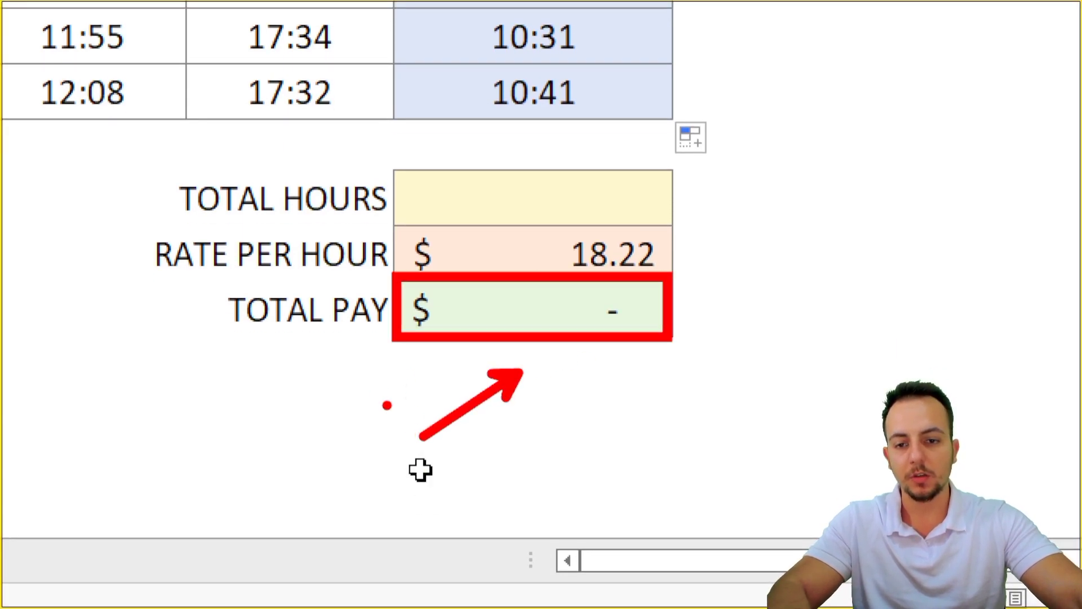
{"action": "left_click", "coordinate": [531, 198]}
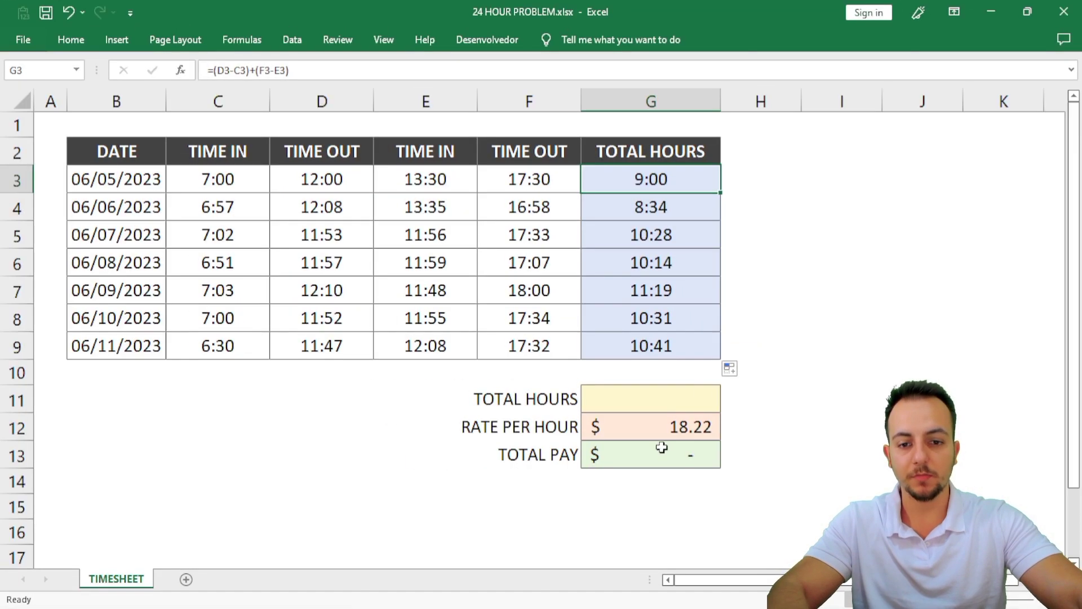
{"action": "mouse_move", "coordinate": [792, 330]}
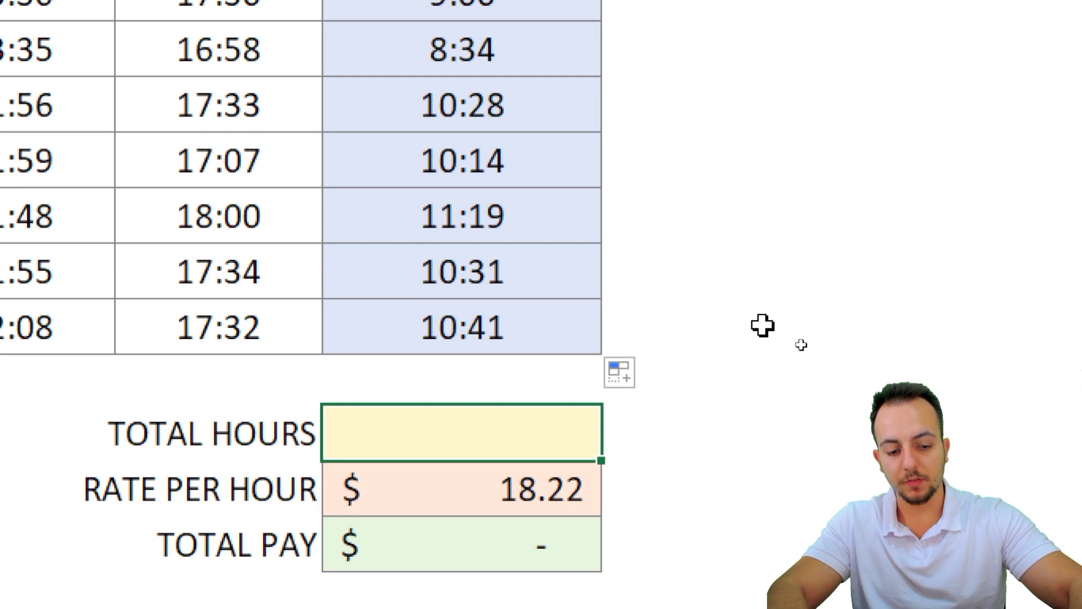
Step: Total the daily hours in G11 with =SUM(G3:G9), giving 22:47, and review the formula
{"action": "type", "text": "=sum"}
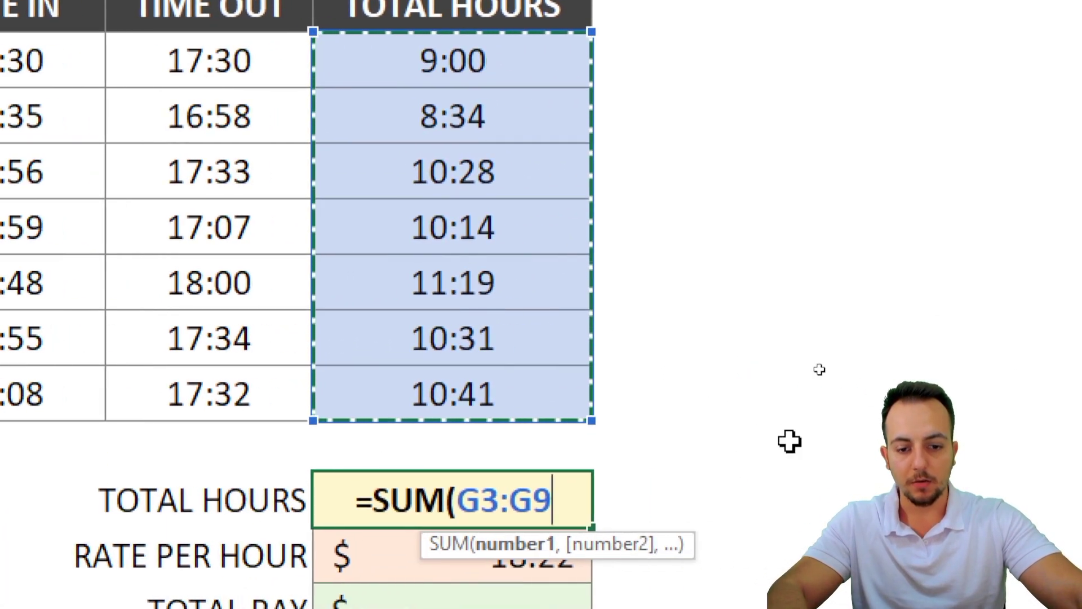
{"action": "type", "text": ")"}
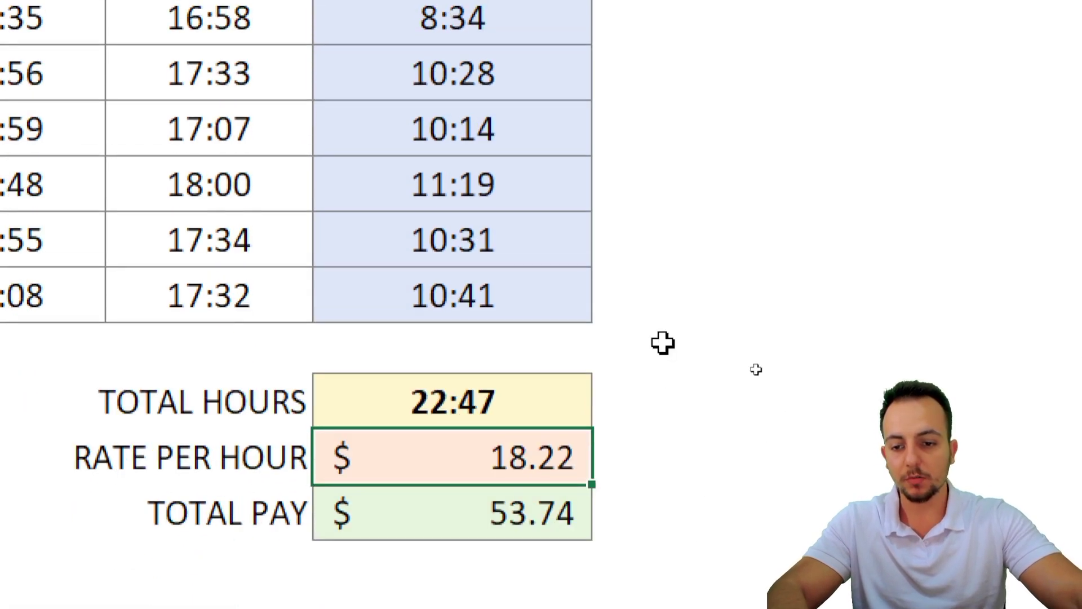
{"action": "mouse_move", "coordinate": [559, 402]}
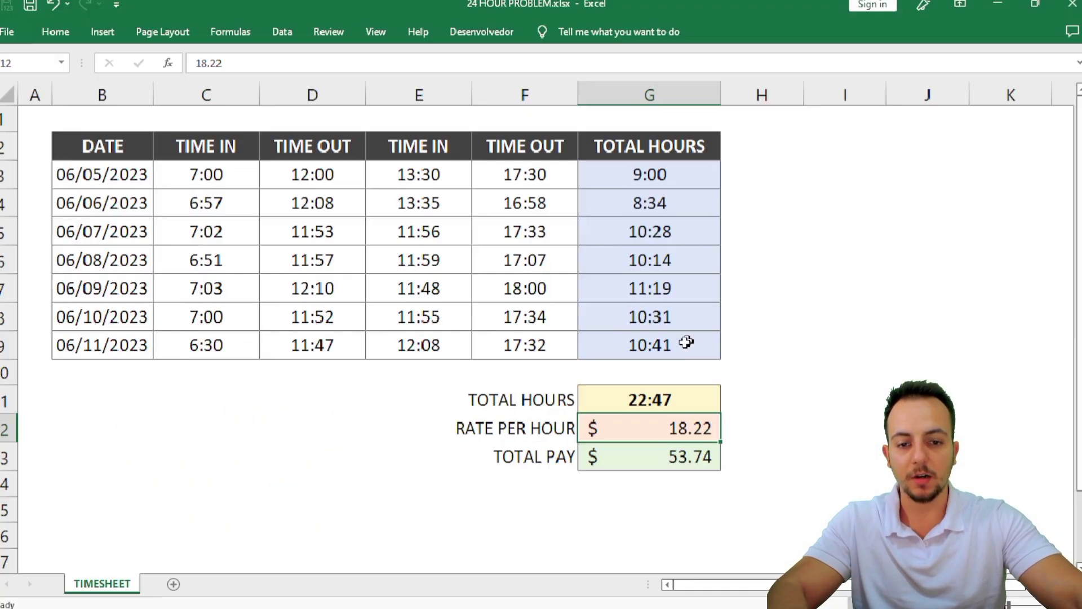
{"action": "double_click", "coordinate": [649, 399]}
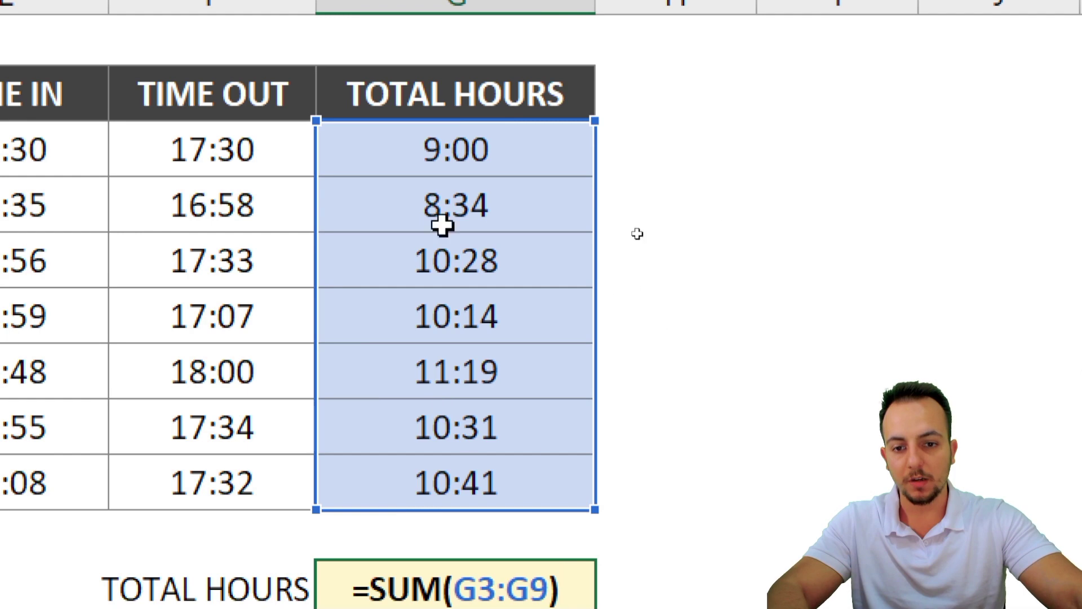
{"action": "scroll", "scroll_direction": "down", "scroll_amount": 3}
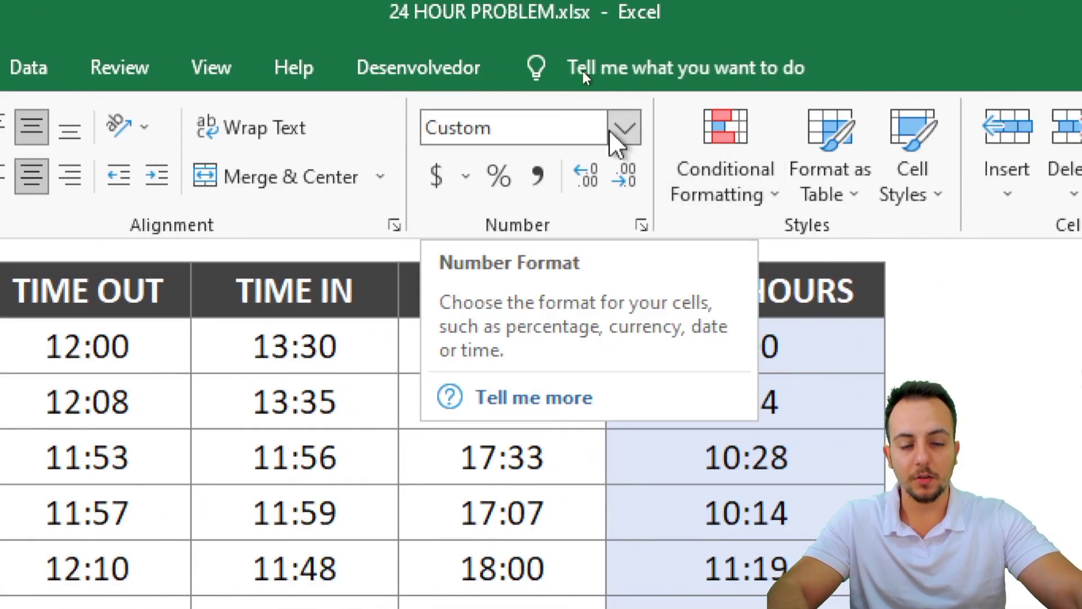
Step: Bring up Format Cells (Ctrl+1) for the 22:47 total, showing its current h:mm format
{"action": "left_click", "coordinate": [623, 128]}
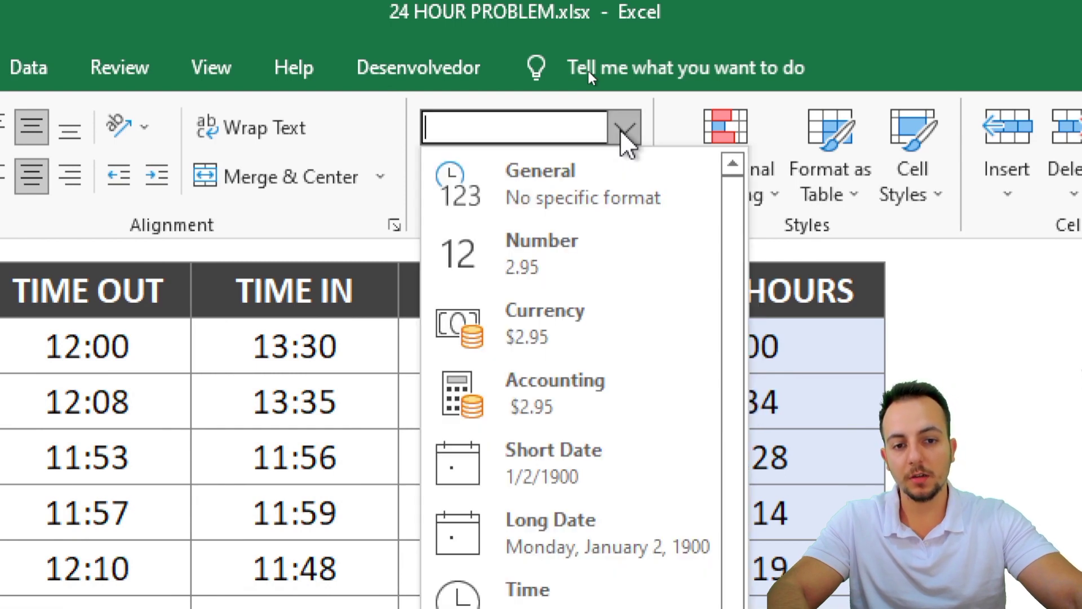
{"action": "scroll", "scroll_direction": "down", "scroll_amount": 3}
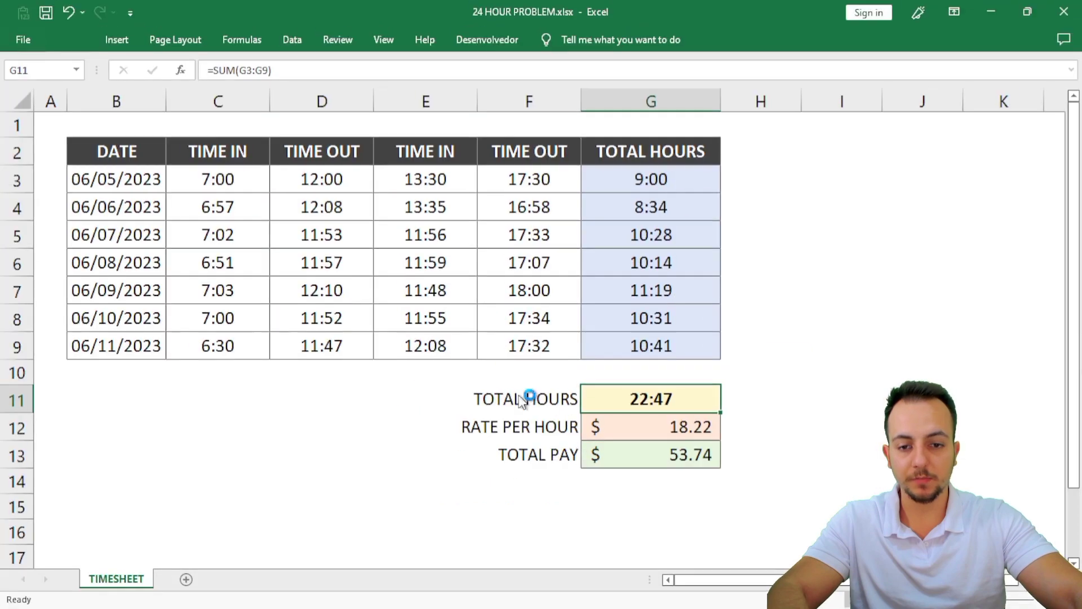
{"action": "key", "text": "ctrl+1"}
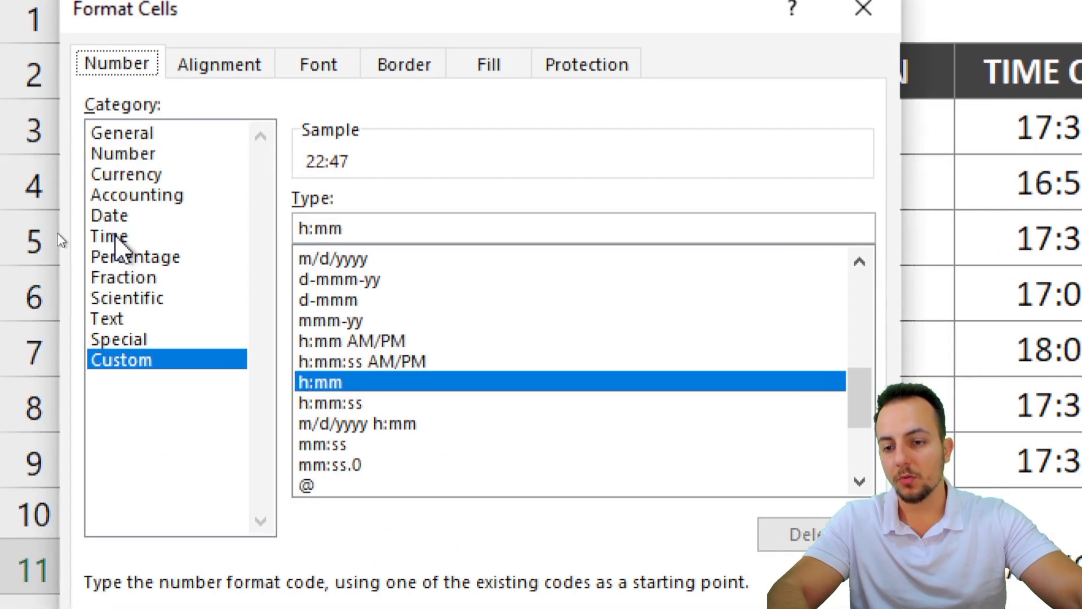
Step: Apply the Time 37:30:55 format ([h]:mm:ss) so Total Hours shows 70:47:00 and pay $1,289.67
{"action": "left_click", "coordinate": [108, 236]}
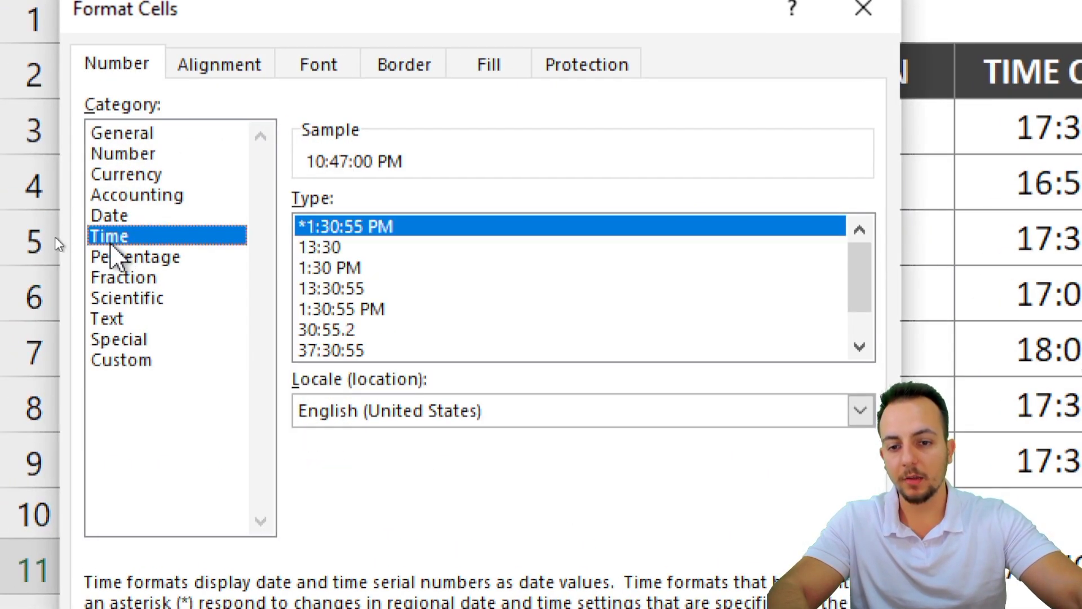
{"action": "left_click", "coordinate": [332, 350]}
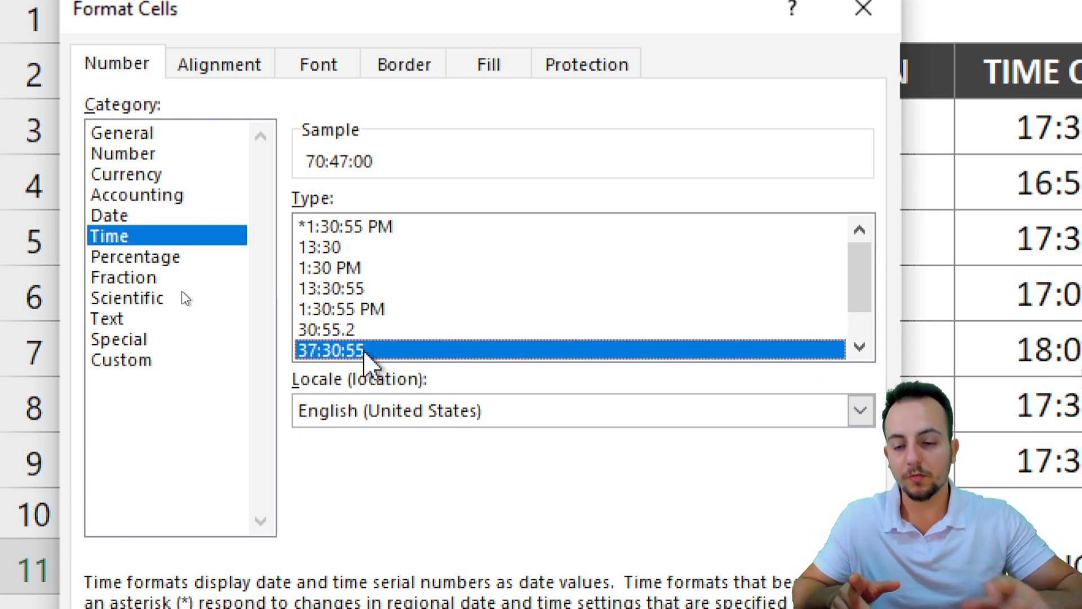
{"action": "left_click", "coordinate": [121, 360]}
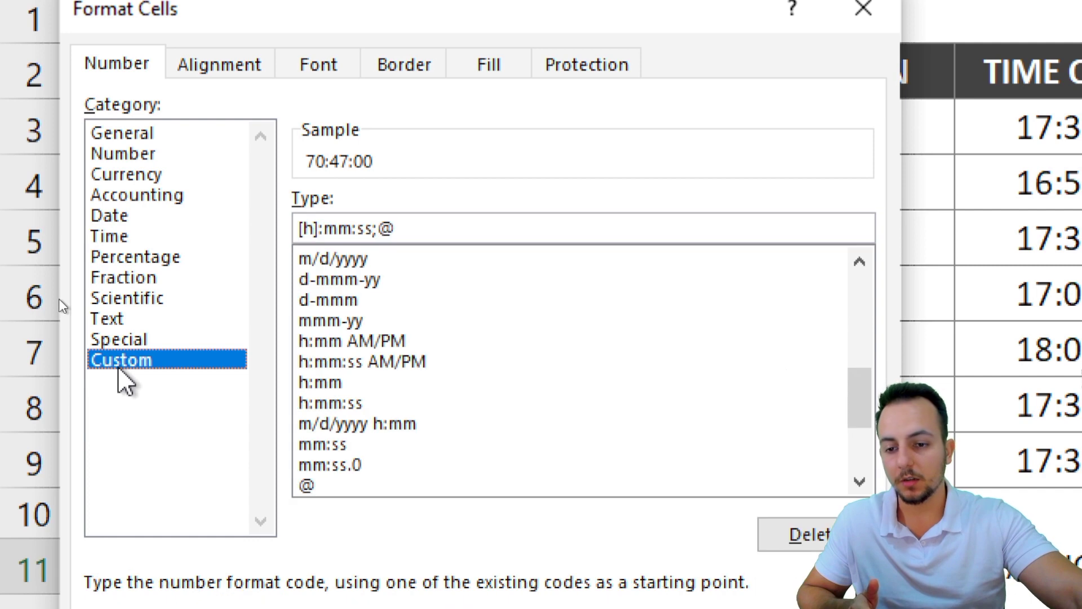
{"action": "left_click", "coordinate": [413, 229]}
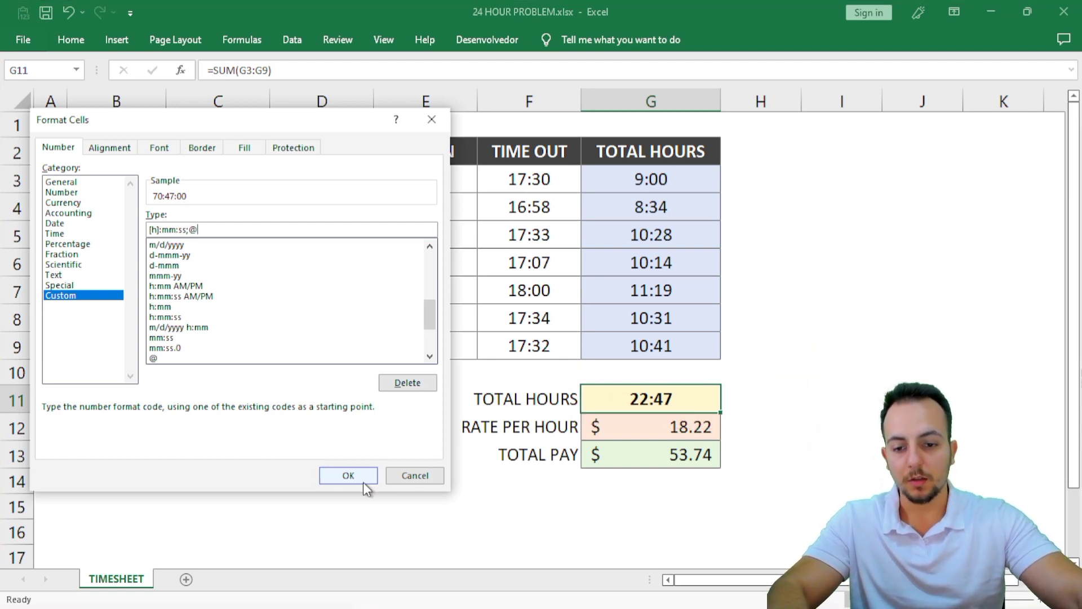
{"action": "left_click", "coordinate": [348, 475]}
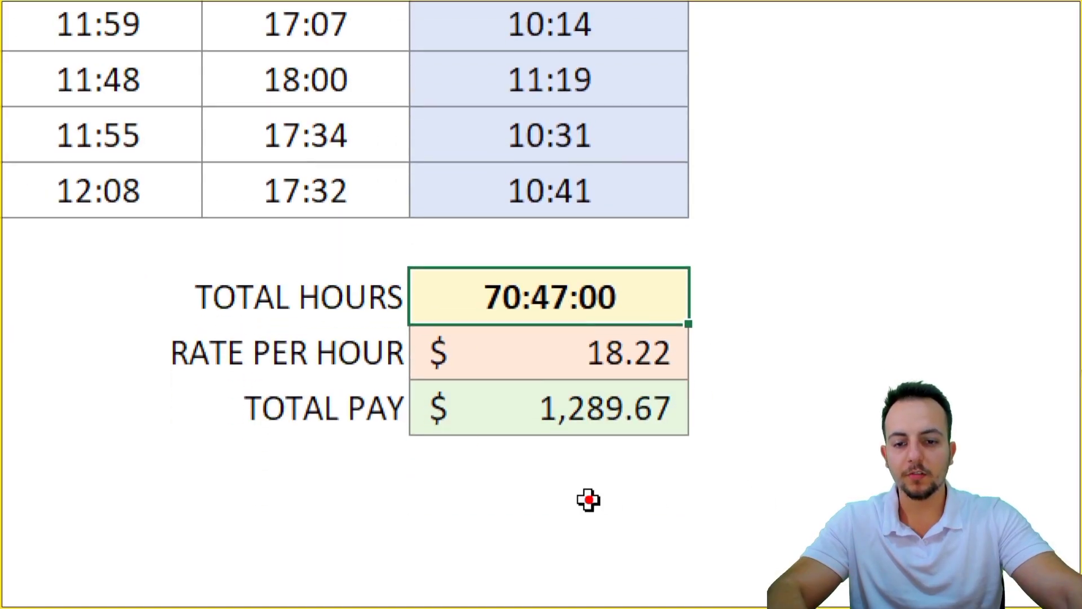